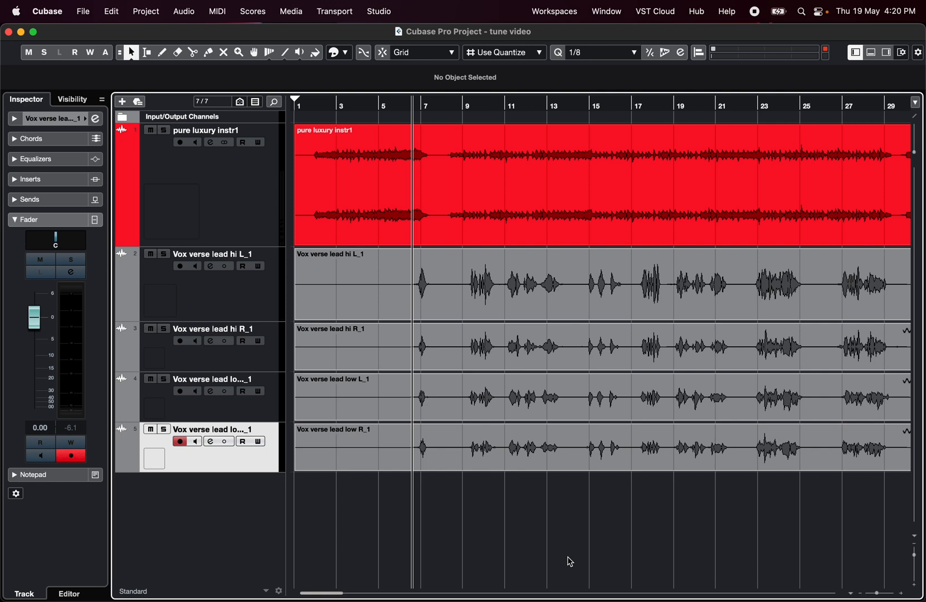
# Cut the four Vox verse lead tracks at the phrase boundaries with the Scissors tool.
pyautogui.click(180, 142)
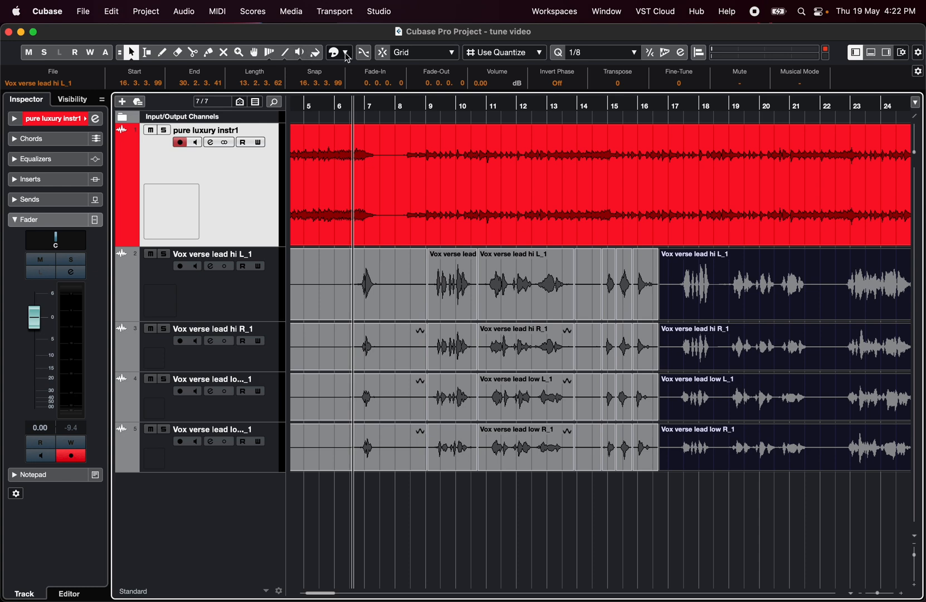
# Colour the chosen phrases on the hi L and hi R tracks yellow-green.
pyautogui.click(335, 52)
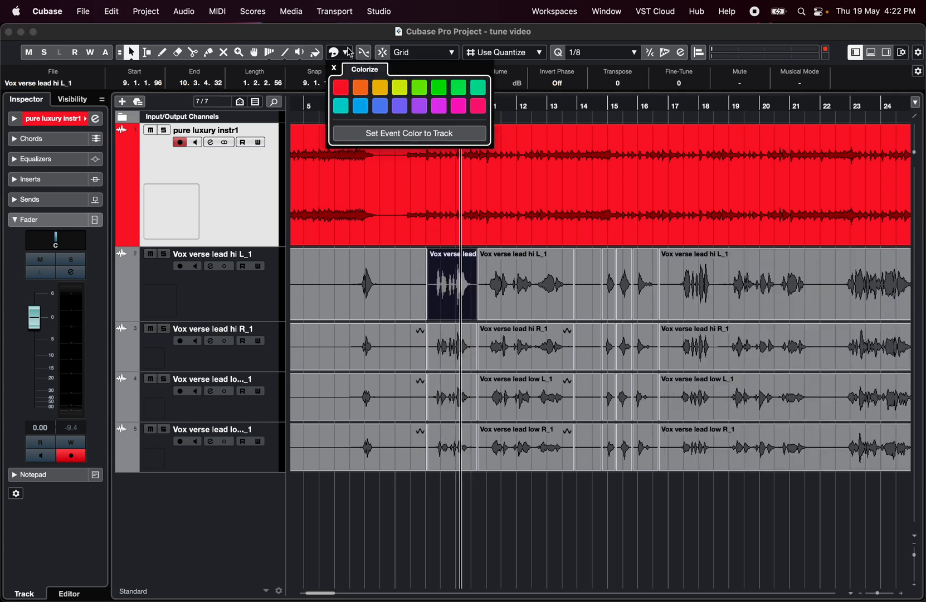
pyautogui.click(399, 87)
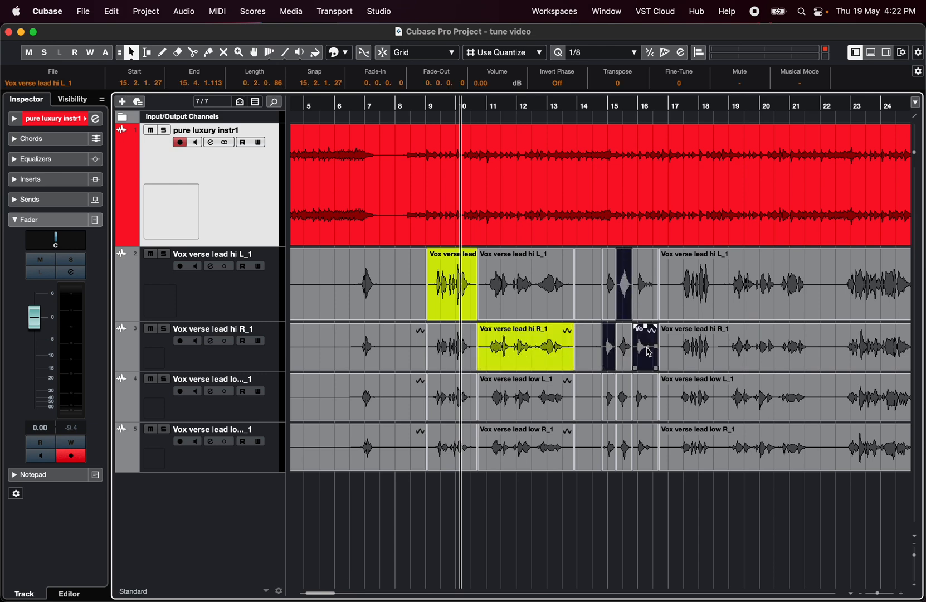
pyautogui.click(333, 52)
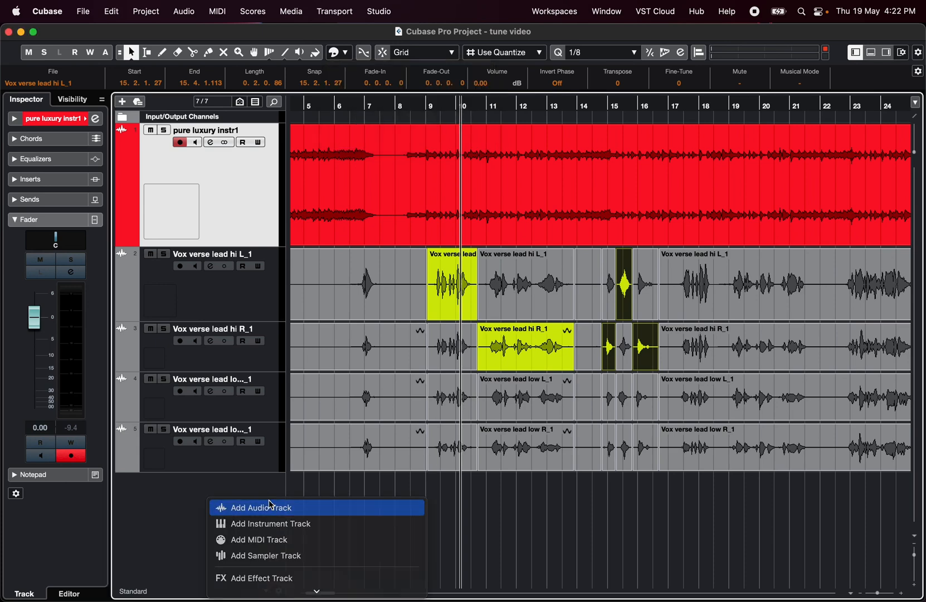
# Create a 'best take' audio track and move the yellow-green phrases onto it.
pyautogui.click(260, 506)
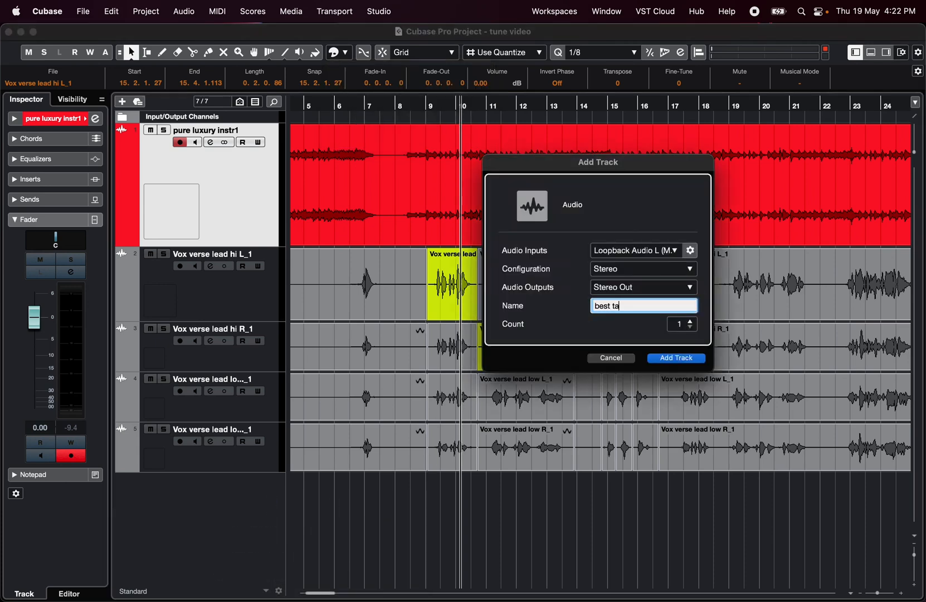
pyautogui.click(676, 357)
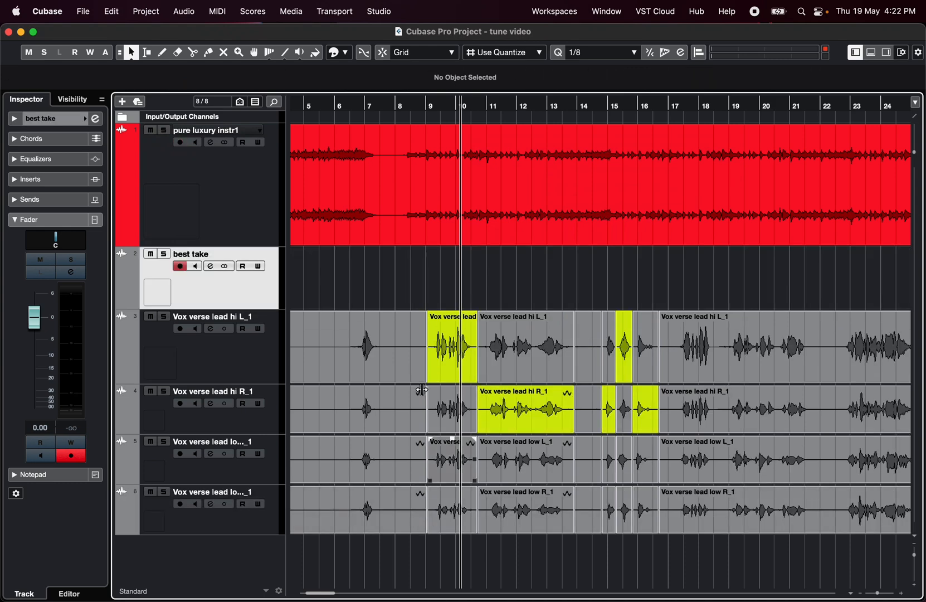
pyautogui.click(524, 409)
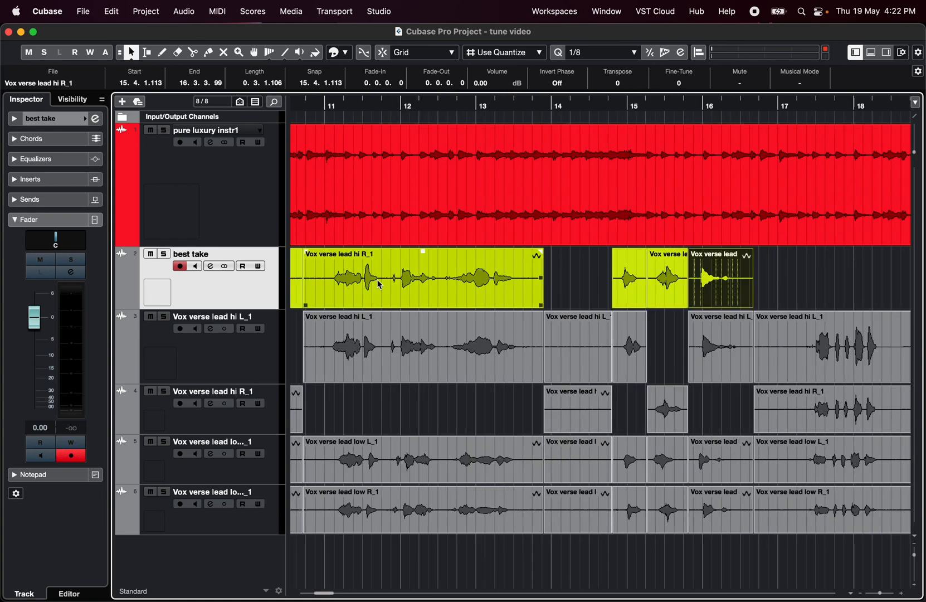
pyautogui.hscroll(3)
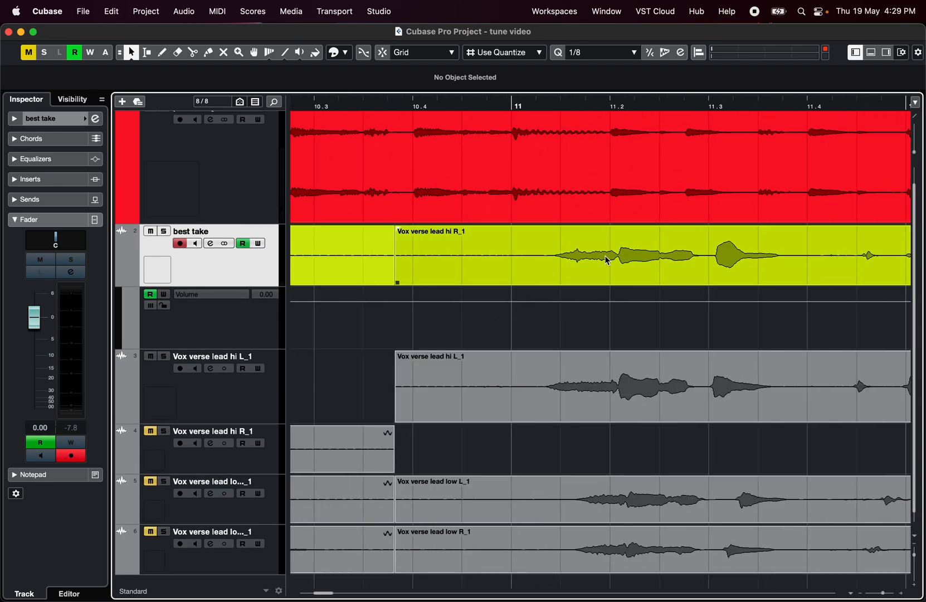
# Draw a brief volume dip between phrases on the best take automation lane.
pyautogui.click(192, 52)
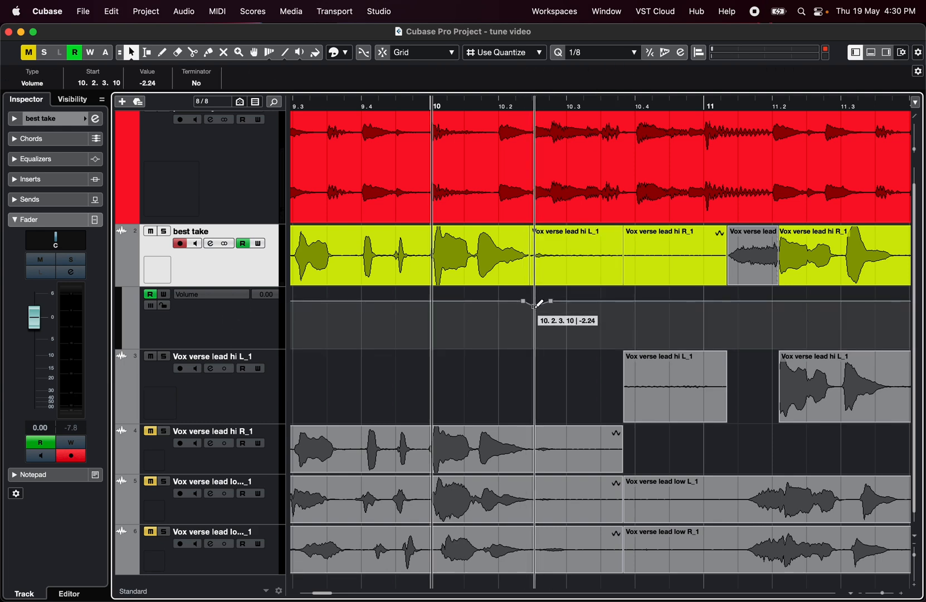
pyautogui.moveTo(535, 301); pyautogui.dragTo(533, 306)
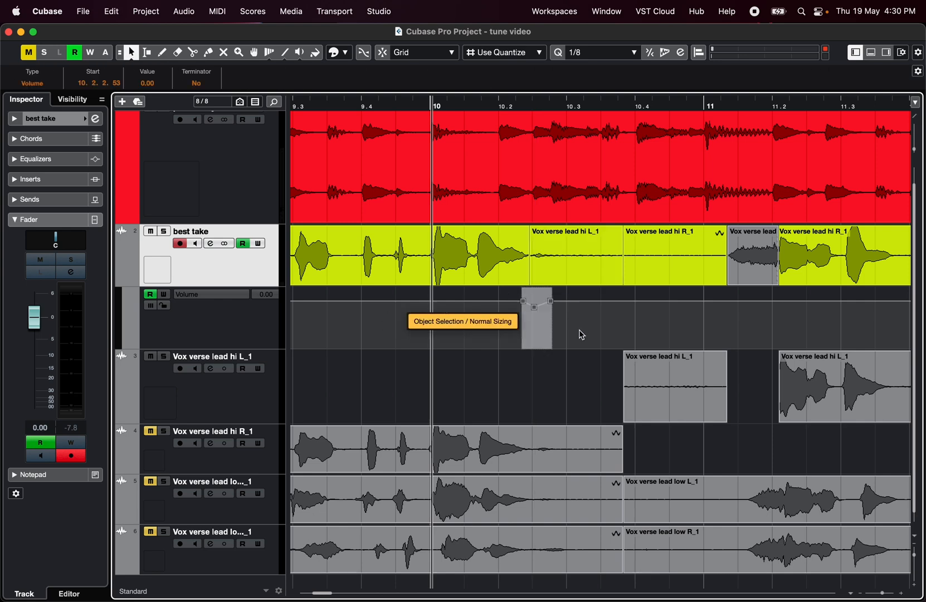
pyautogui.click(564, 255)
pyautogui.write('breath')
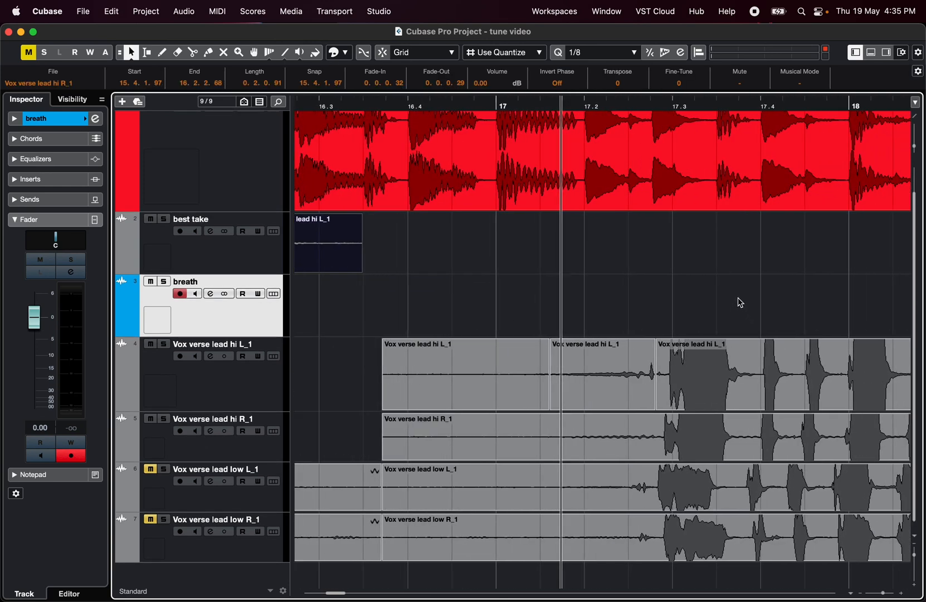
# Move the quiet breath slice from hi L_1 to the breath track and select best take's final phrase.
pyautogui.click(602, 372)
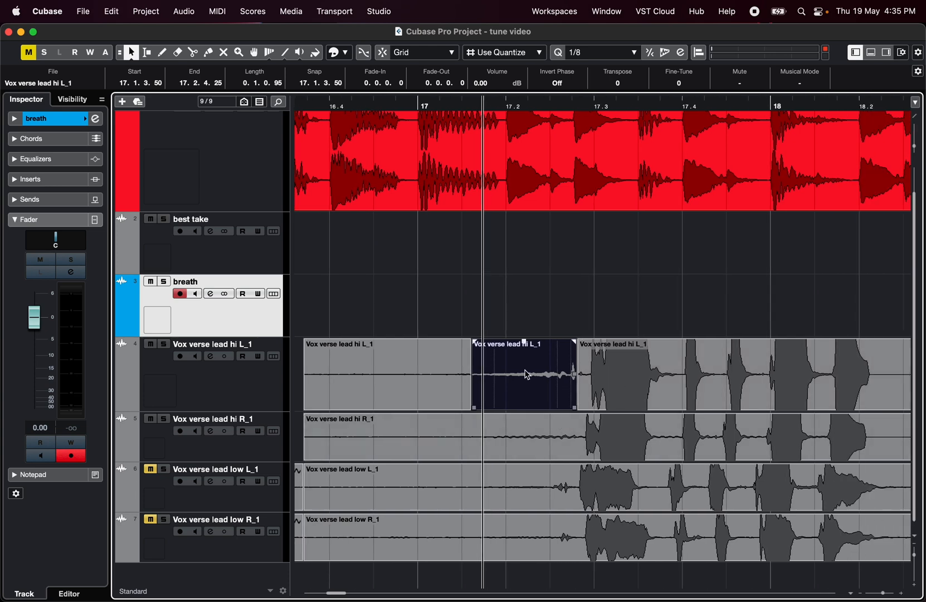
pyautogui.hscroll(3)
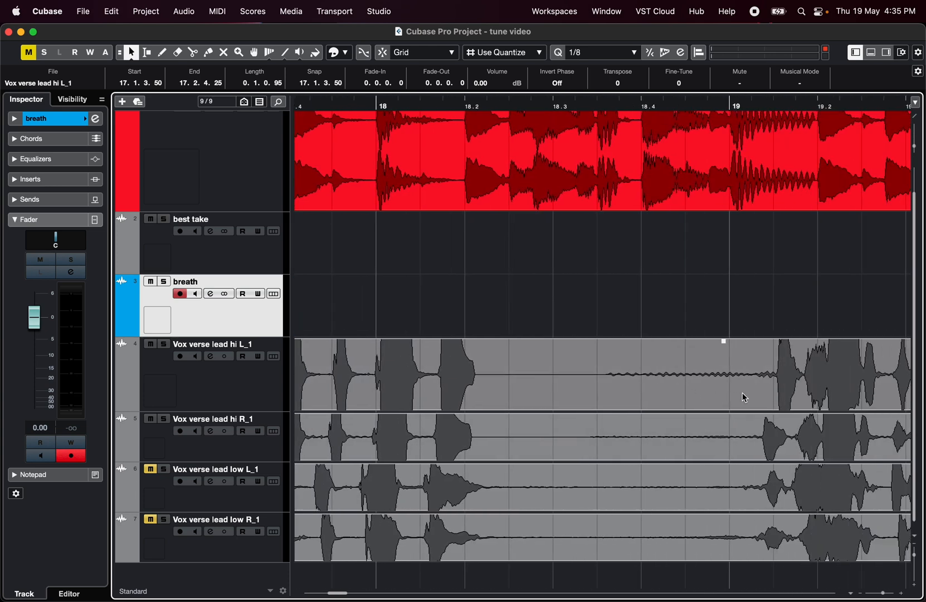
pyautogui.hscroll(3)
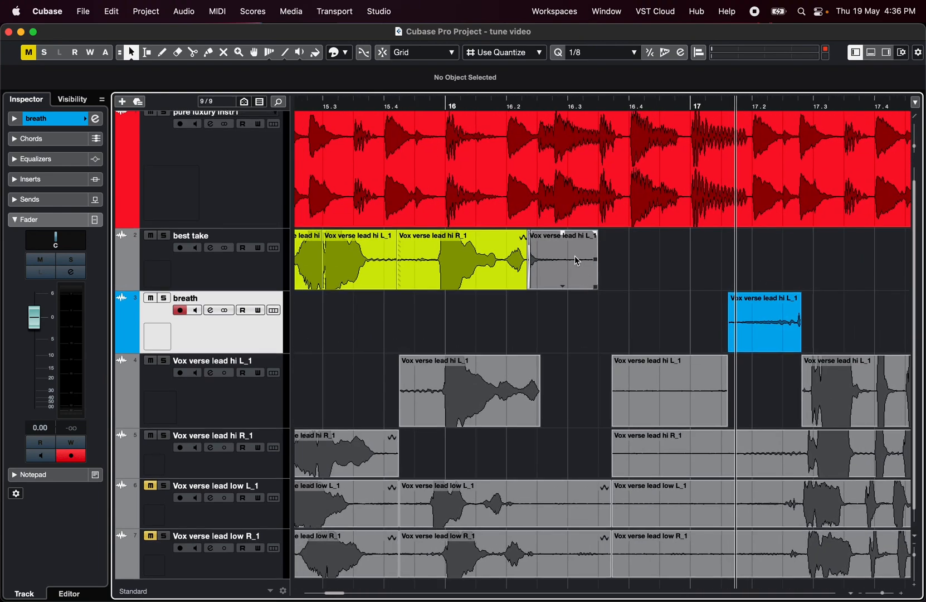
pyautogui.click(562, 260)
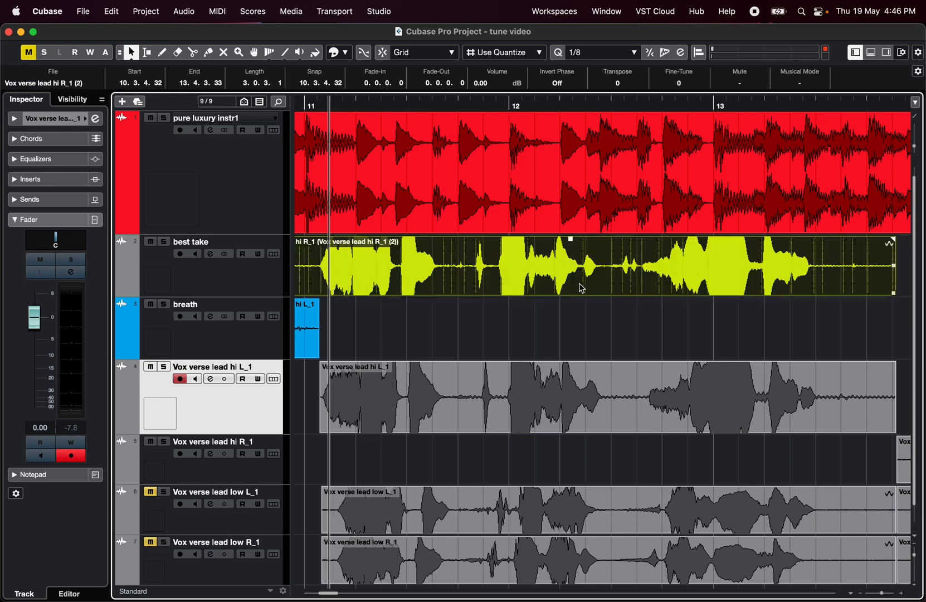
# Adjust the best take phrase's timing in the Sample Editor, then close the editor.
pyautogui.doubleClick(579, 265)
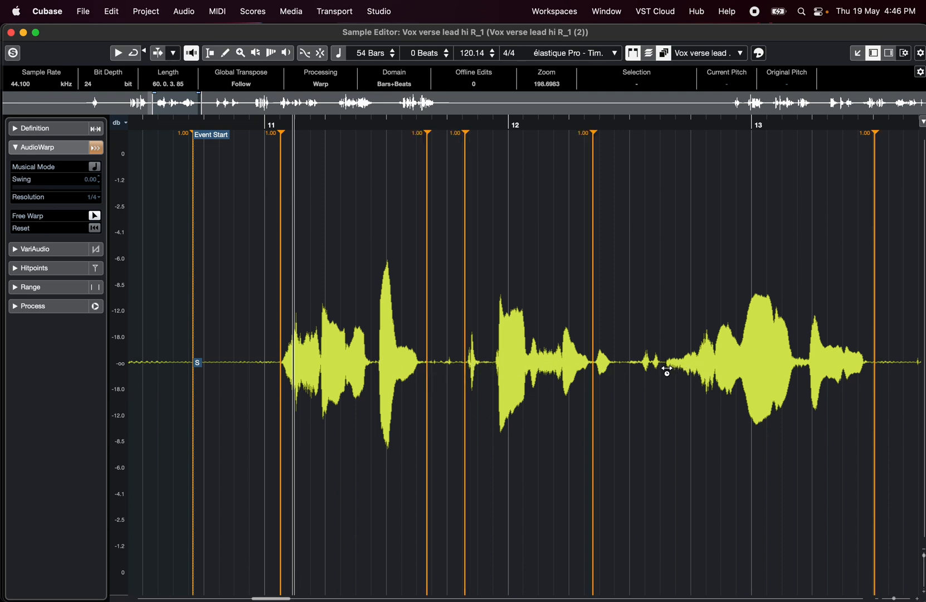
pyautogui.click(667, 363)
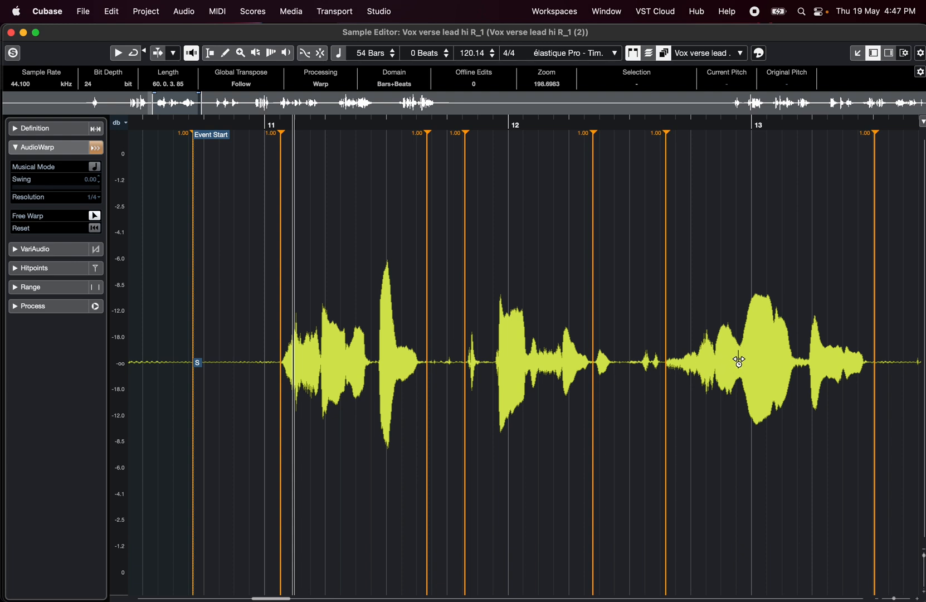
pyautogui.moveTo(738, 357)
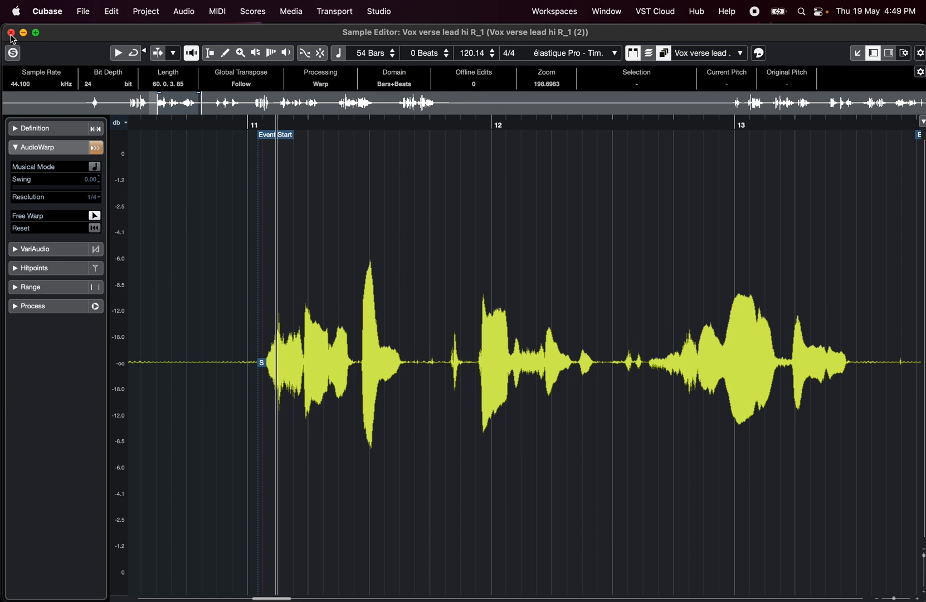
pyautogui.click(10, 32)
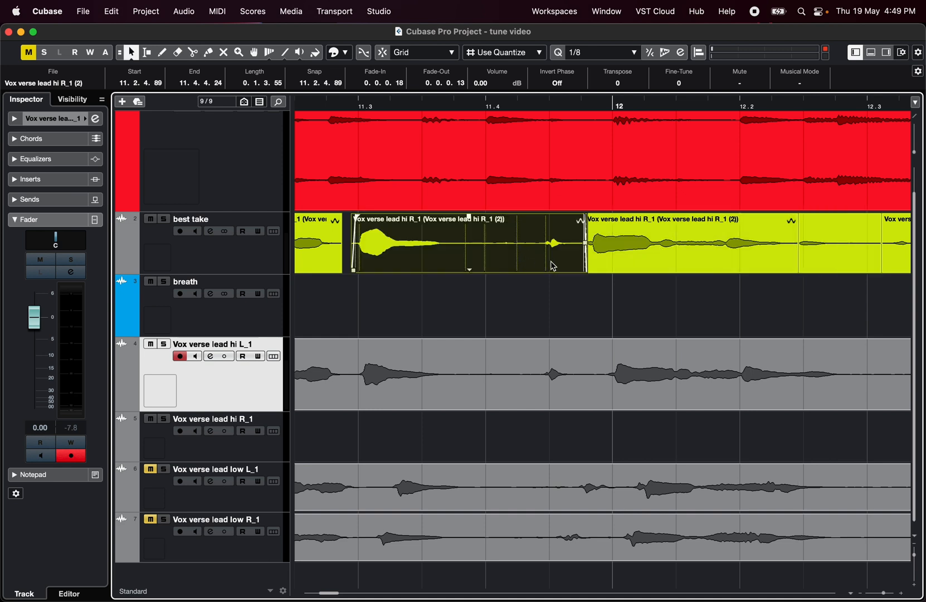
pyautogui.moveTo(572, 238)
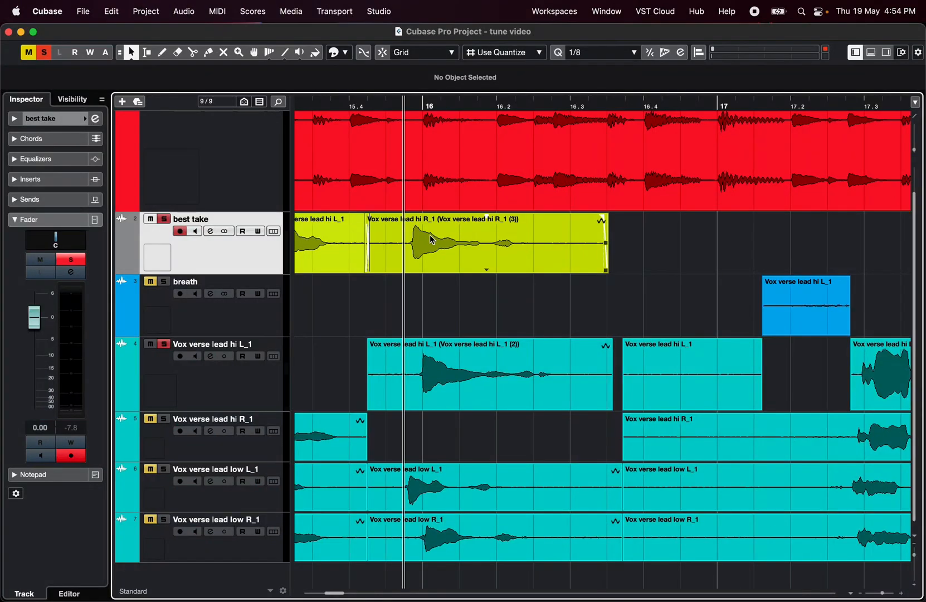
# Colour the four Vox verse lead tracks teal and solo best take with hi L_1.
pyautogui.click(504, 373)
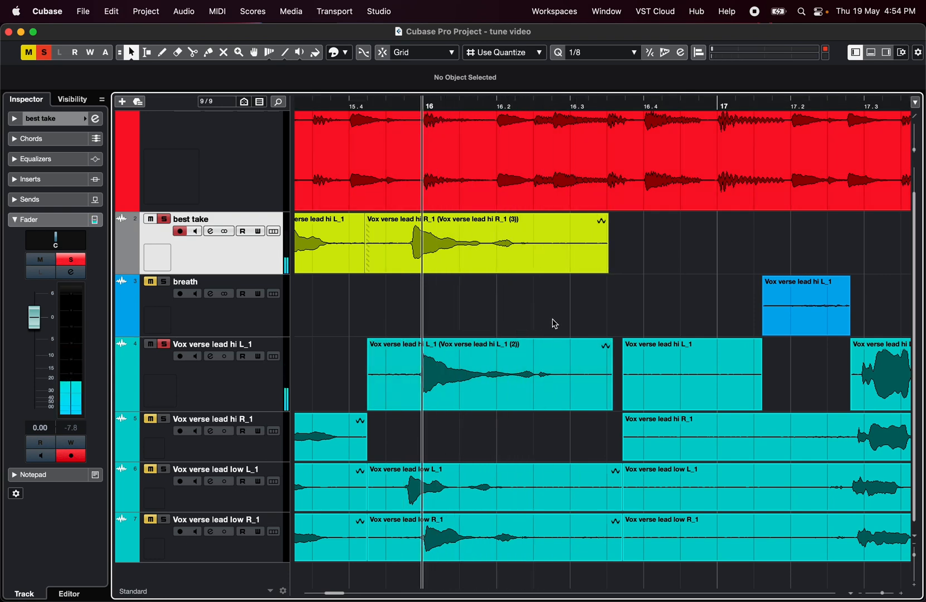
# Comp best take from hi L_1 and hi R_1 pieces, opening the matching phrases together.
pyautogui.click(489, 374)
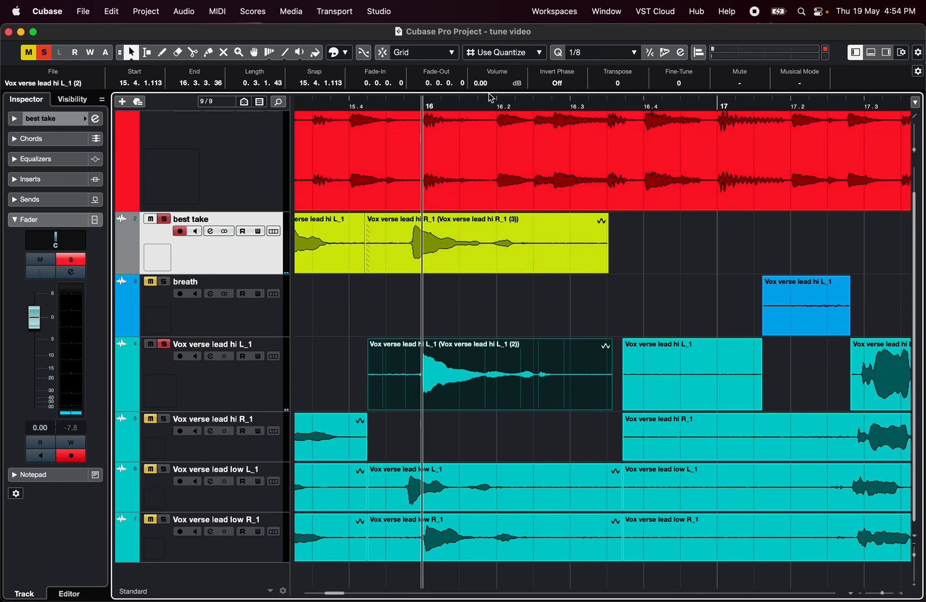
pyautogui.click(508, 107)
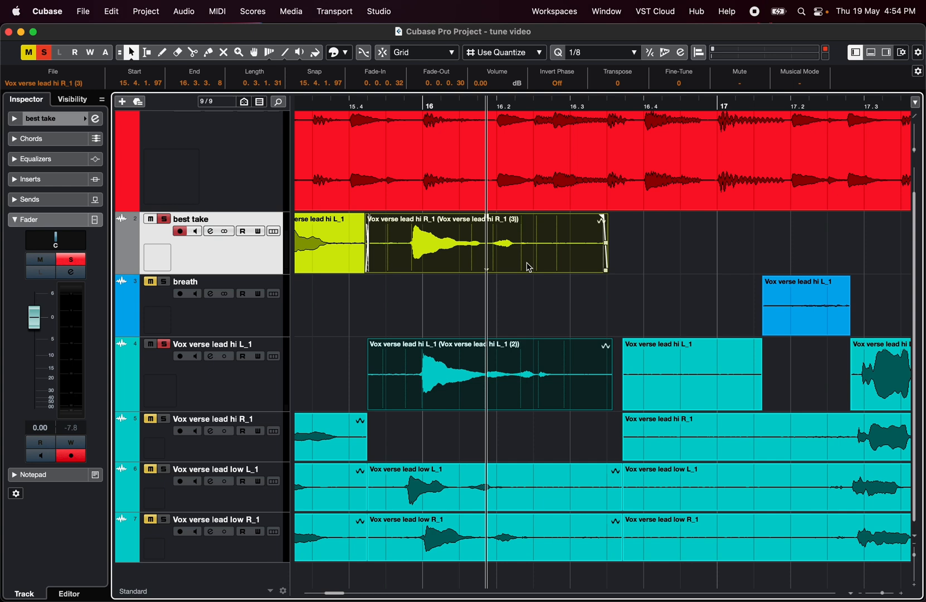
pyautogui.click(525, 292)
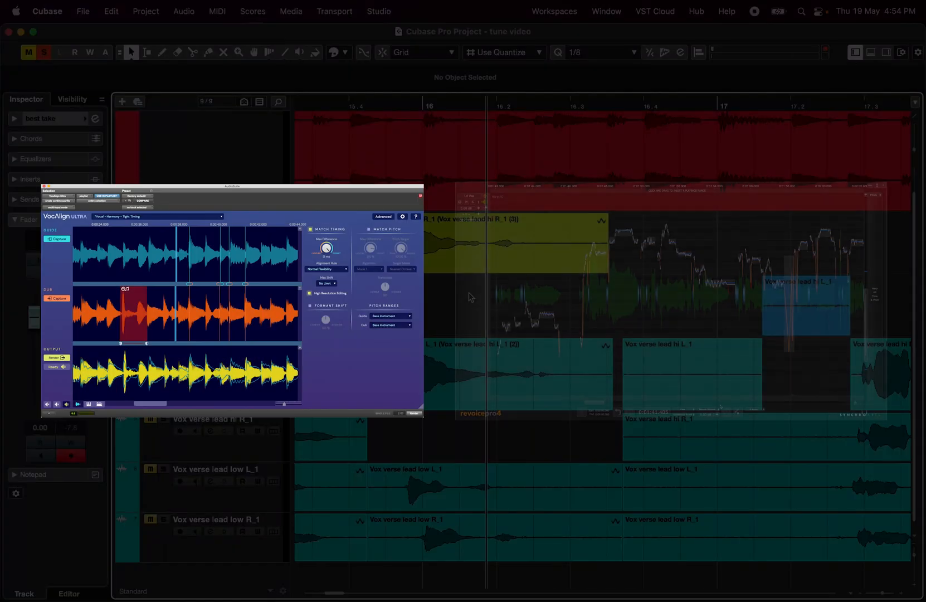
pyautogui.click(44, 202)
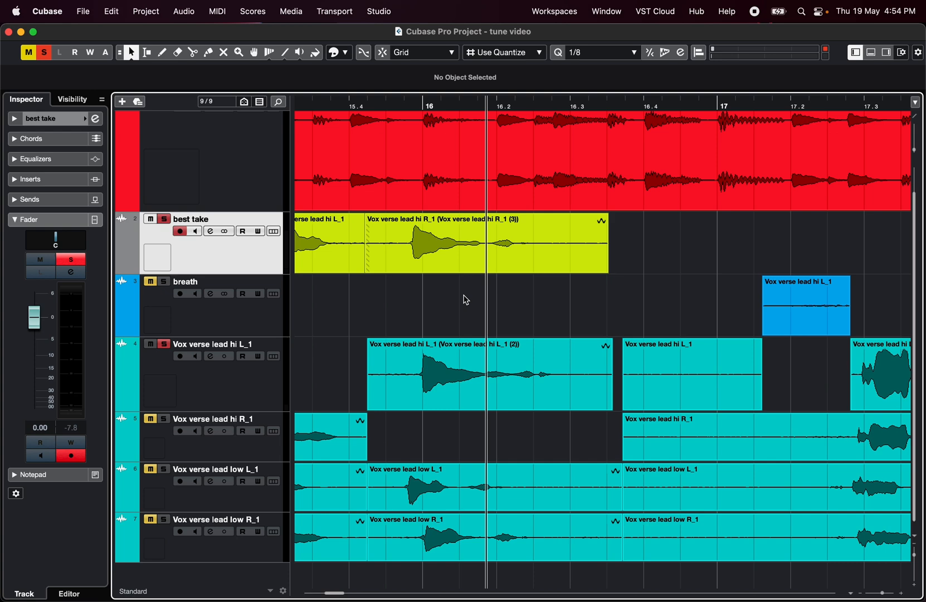
pyautogui.moveTo(466, 282)
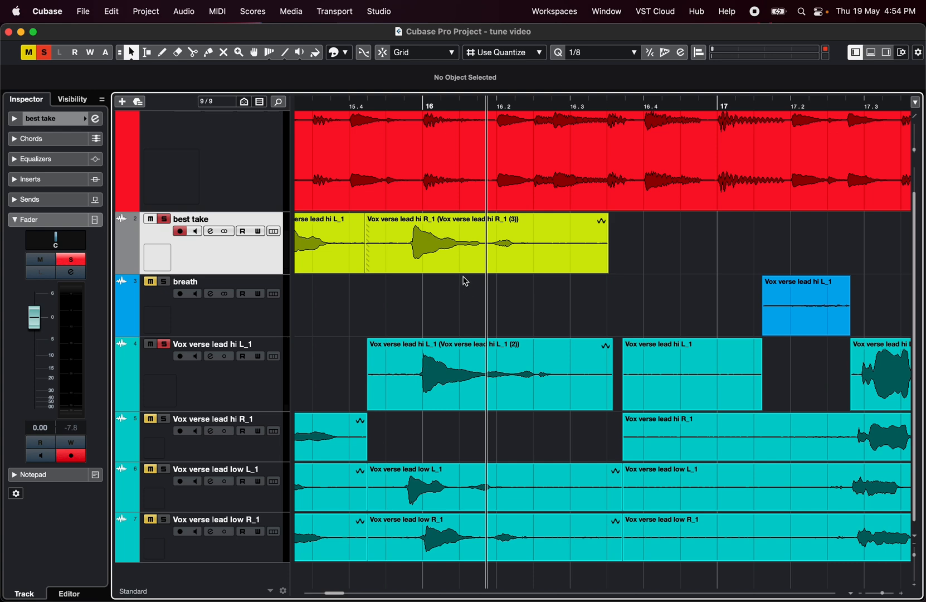
pyautogui.click(460, 251)
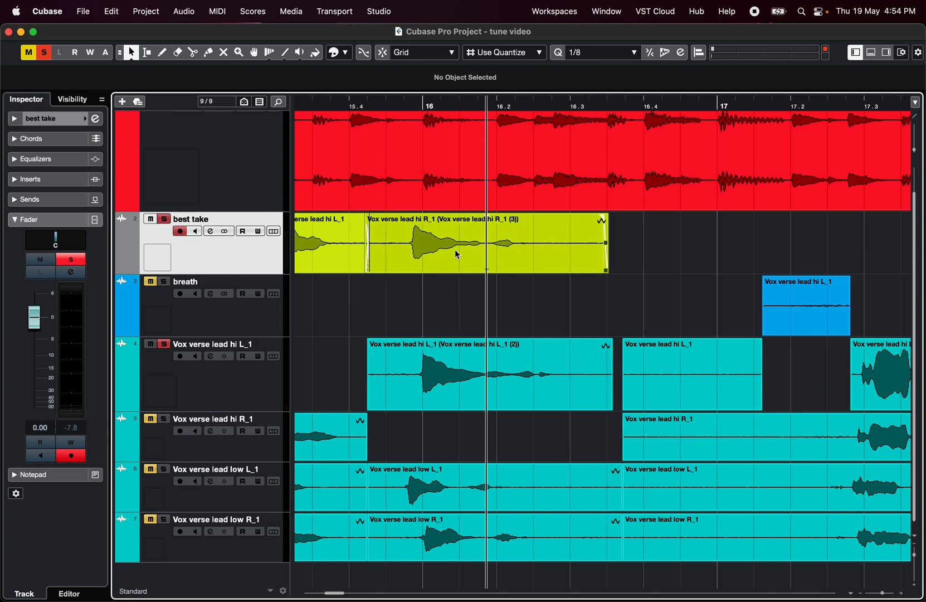
pyautogui.moveTo(421, 258)
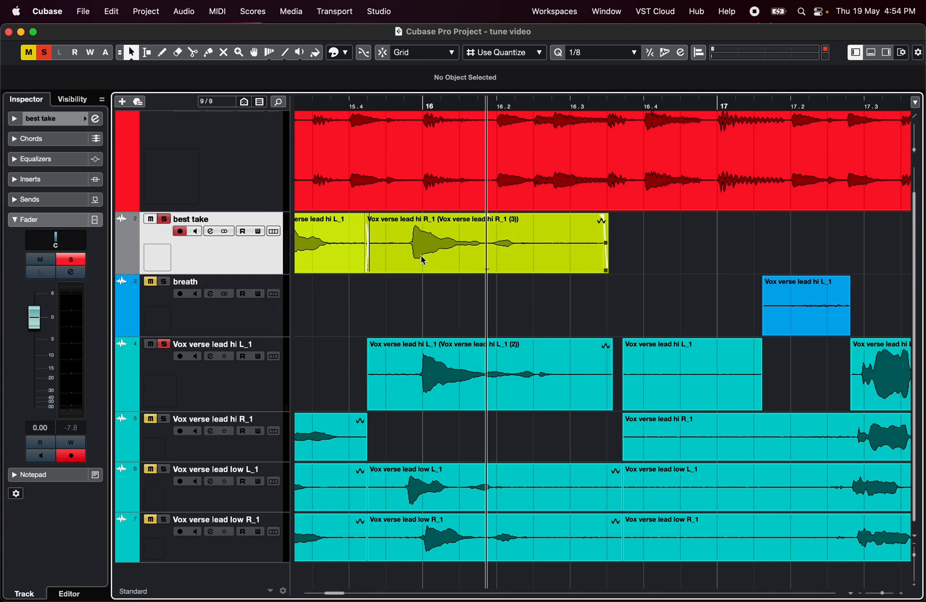
pyautogui.click(449, 373)
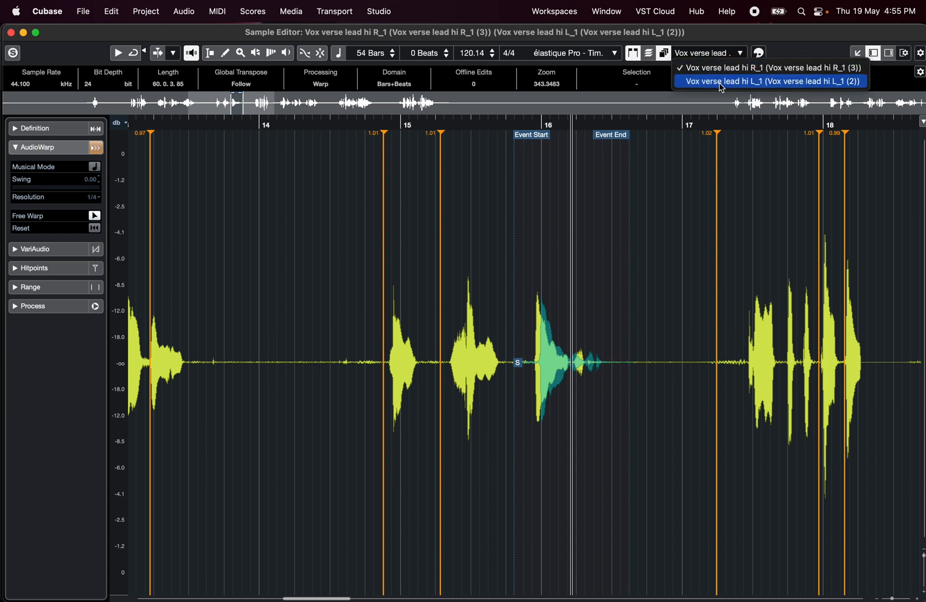
# Warp hi L_1 (2) so its attack, tail and swells match the hi R_1 waveform.
pyautogui.click(772, 81)
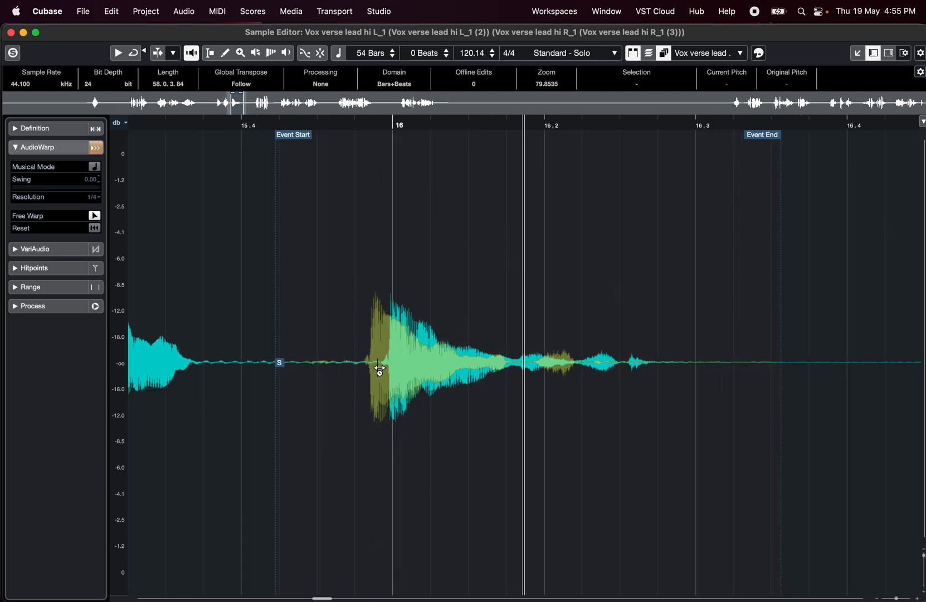
pyautogui.moveTo(304, 364)
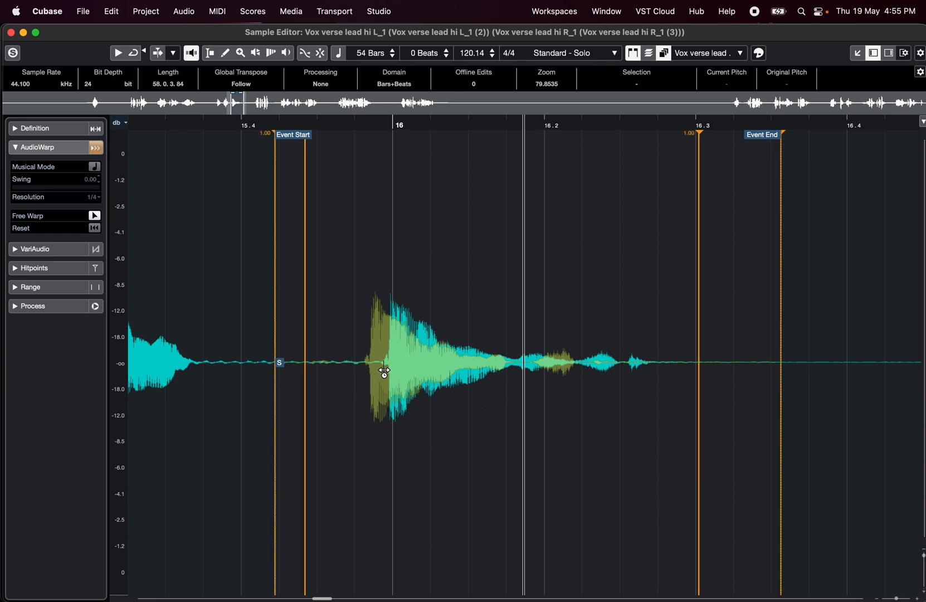
pyautogui.moveTo(384, 371); pyautogui.dragTo(368, 370)
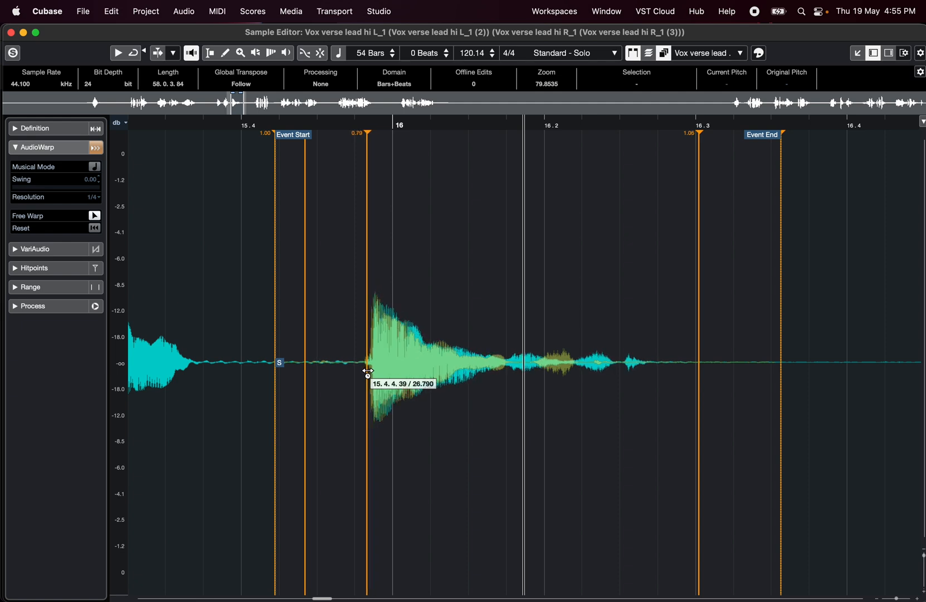
pyautogui.moveTo(368, 370); pyautogui.dragTo(558, 368)
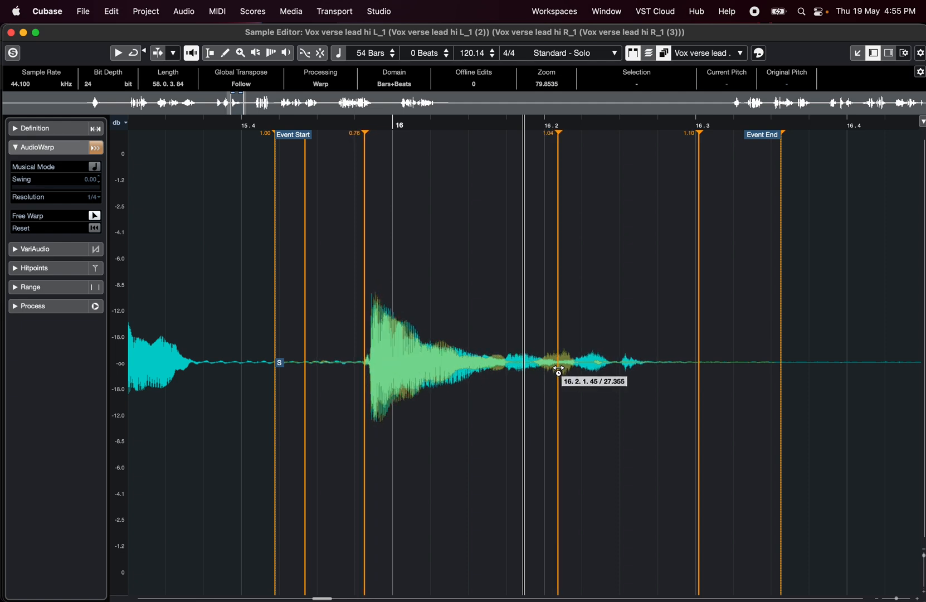
pyautogui.moveTo(558, 369); pyautogui.dragTo(585, 369)
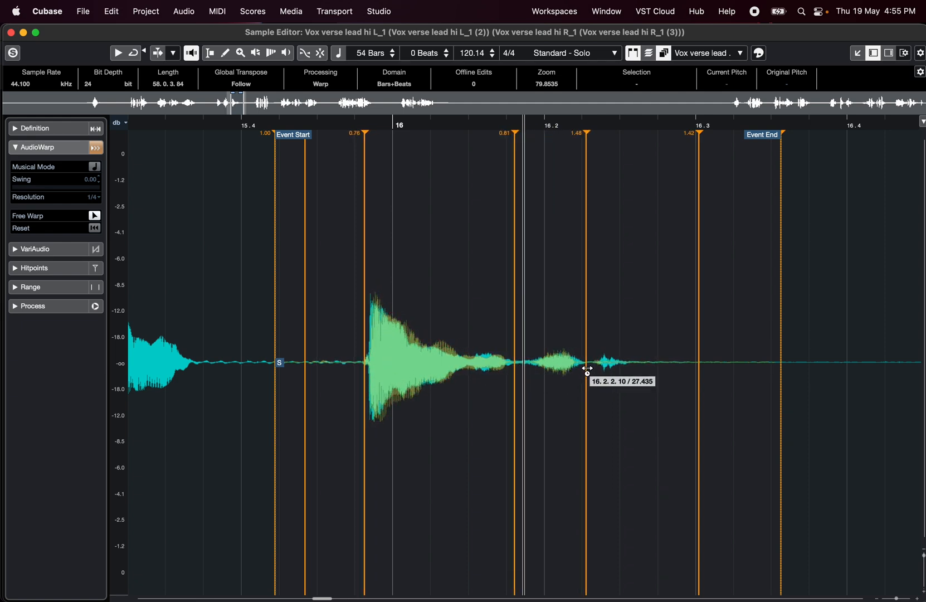
pyautogui.moveTo(588, 367); pyautogui.dragTo(592, 365)
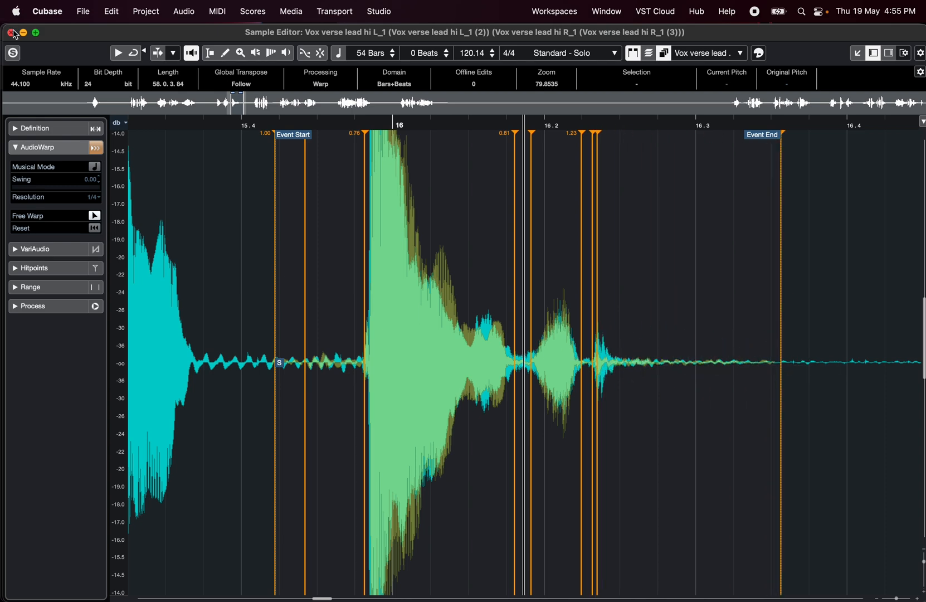
# Analyse hi L_1 (3) with VariAudio and select a pitch segment near bar 15.
pyautogui.click(12, 33)
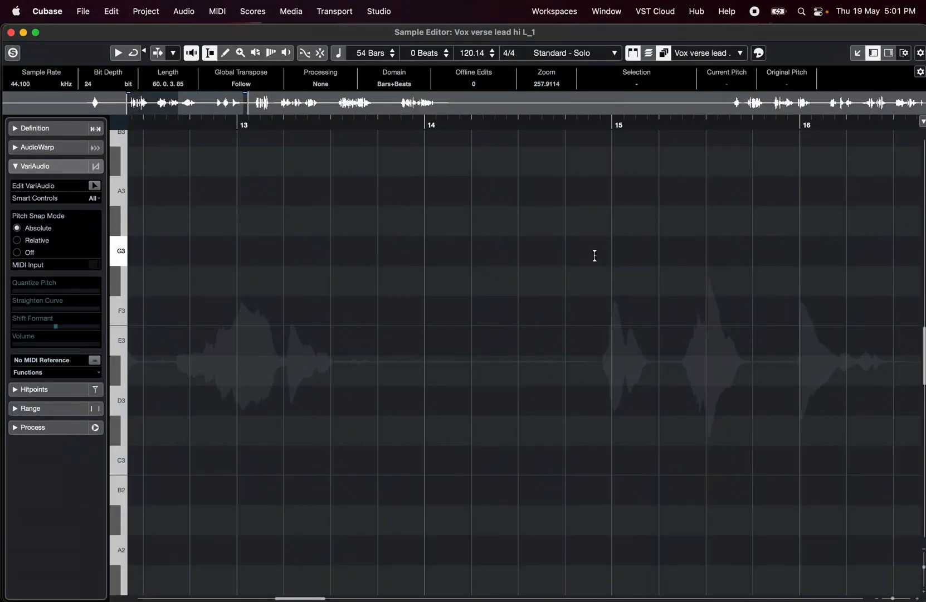
pyautogui.click(95, 185)
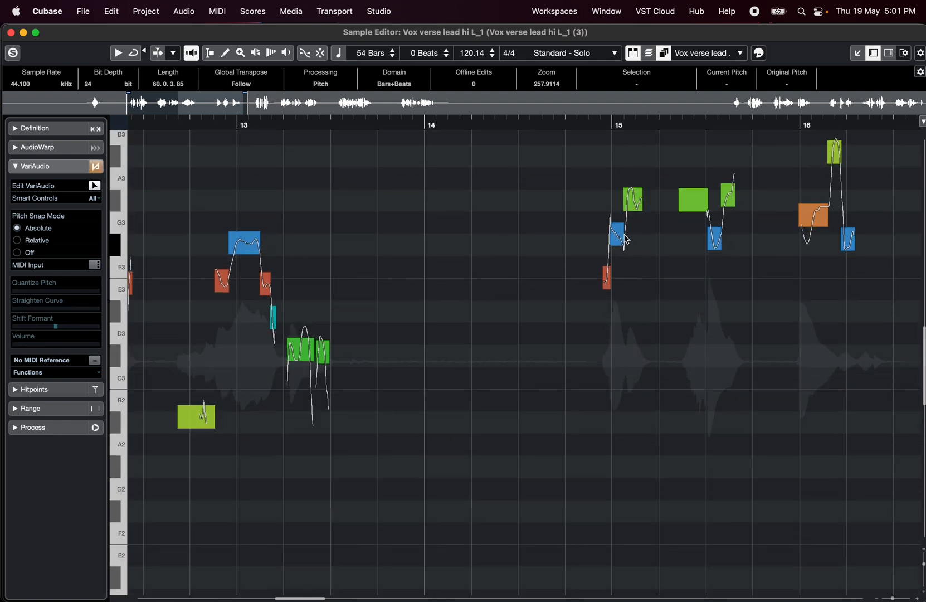
pyautogui.click(615, 236)
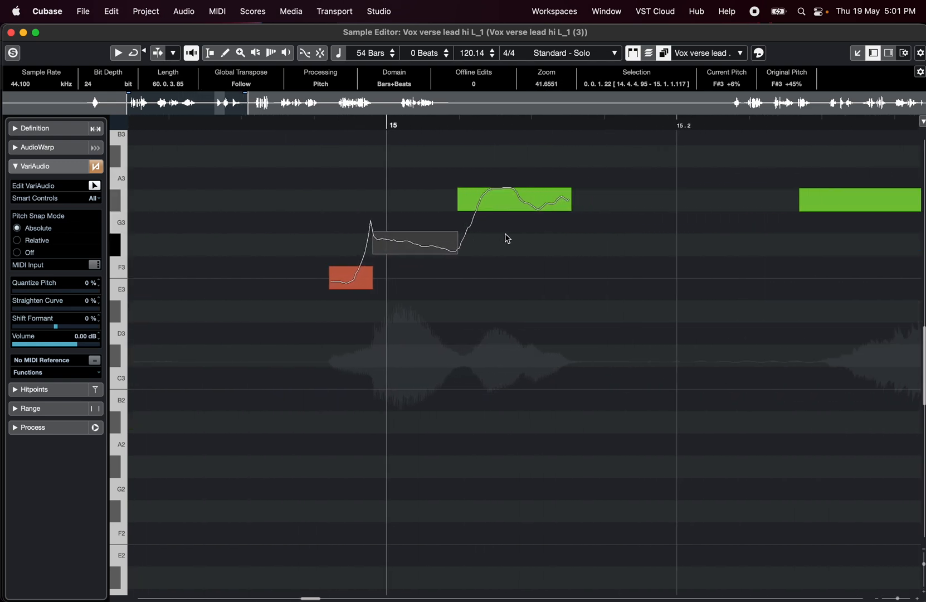
pyautogui.moveTo(623, 253)
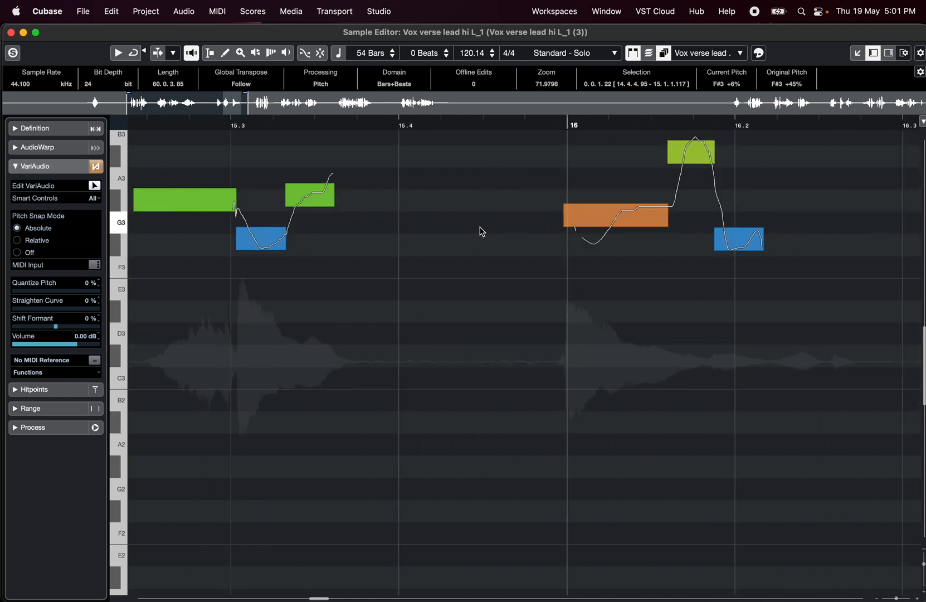
pyautogui.moveTo(597, 264)
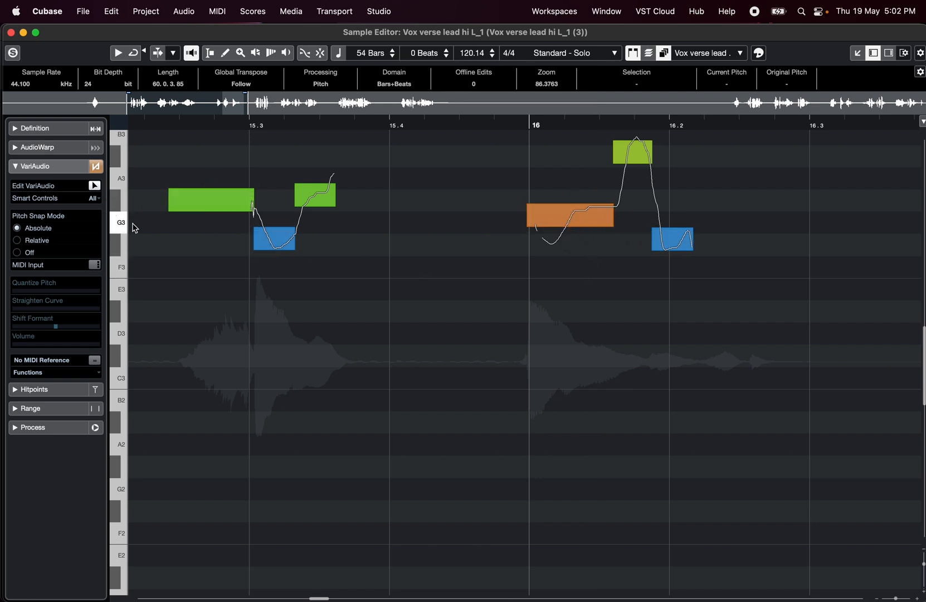
# Cut the long note just after bar 16 twice into separate pitch segments, then clear the selection.
pyautogui.click(570, 216)
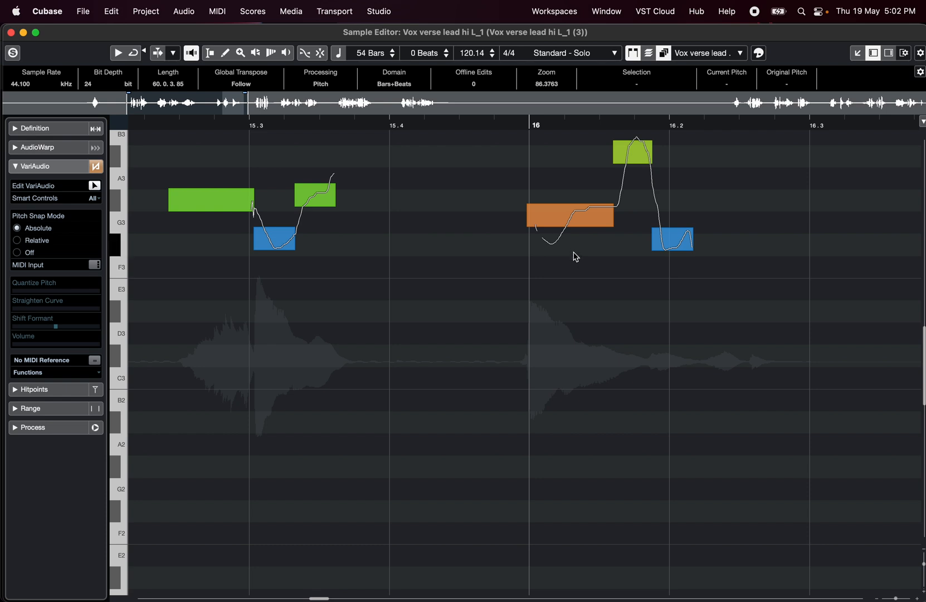
pyautogui.click(570, 215)
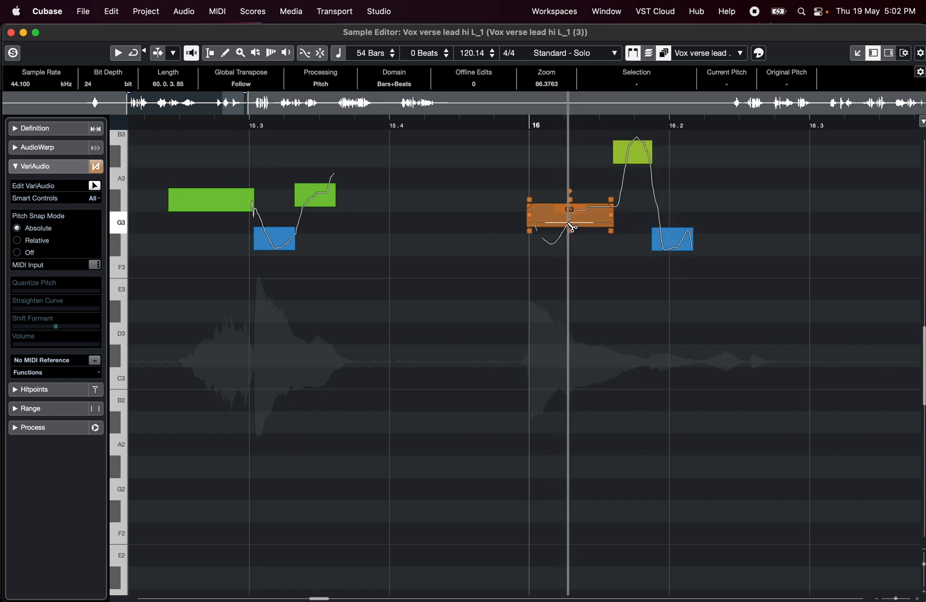
pyautogui.moveTo(570, 228)
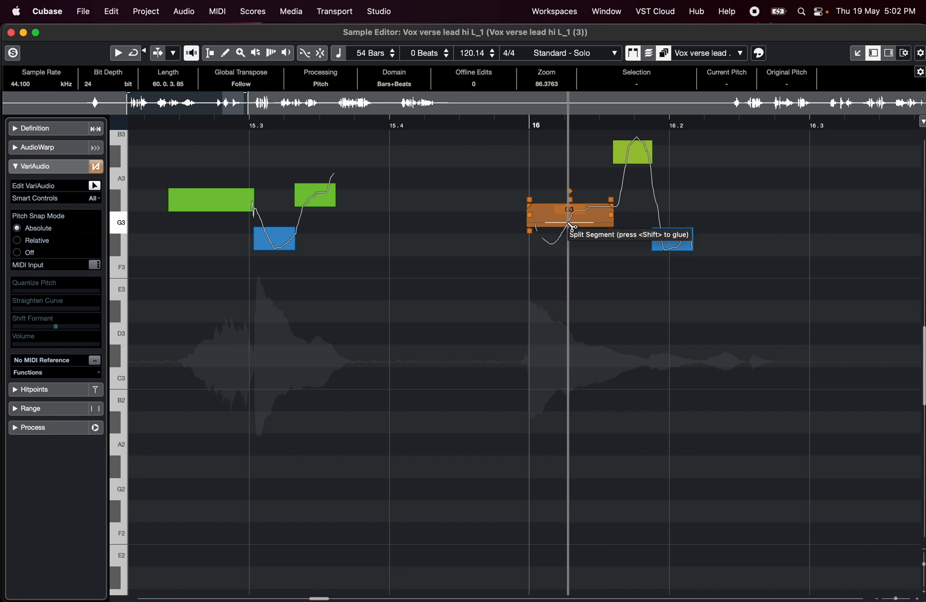
pyautogui.click(569, 215)
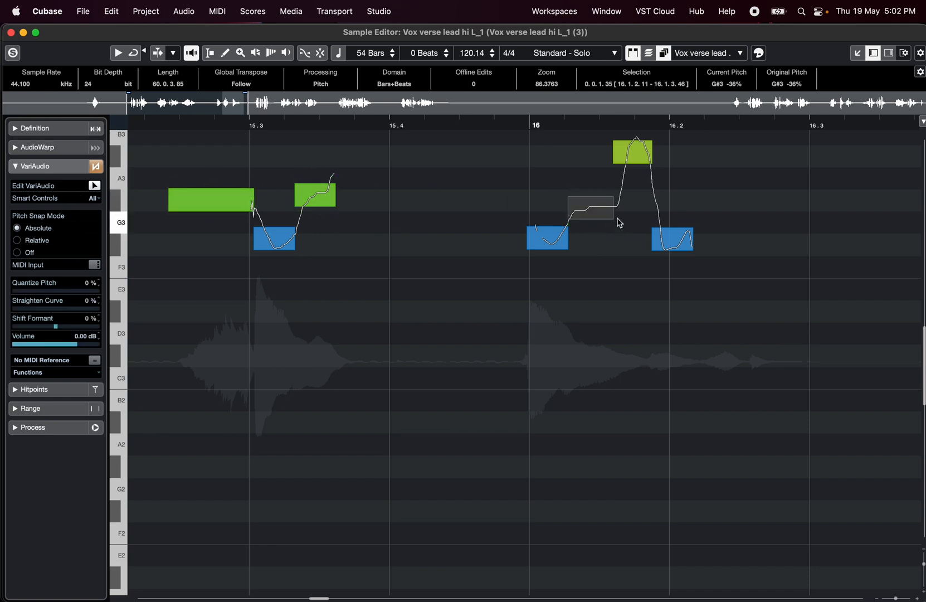
pyautogui.click(546, 239)
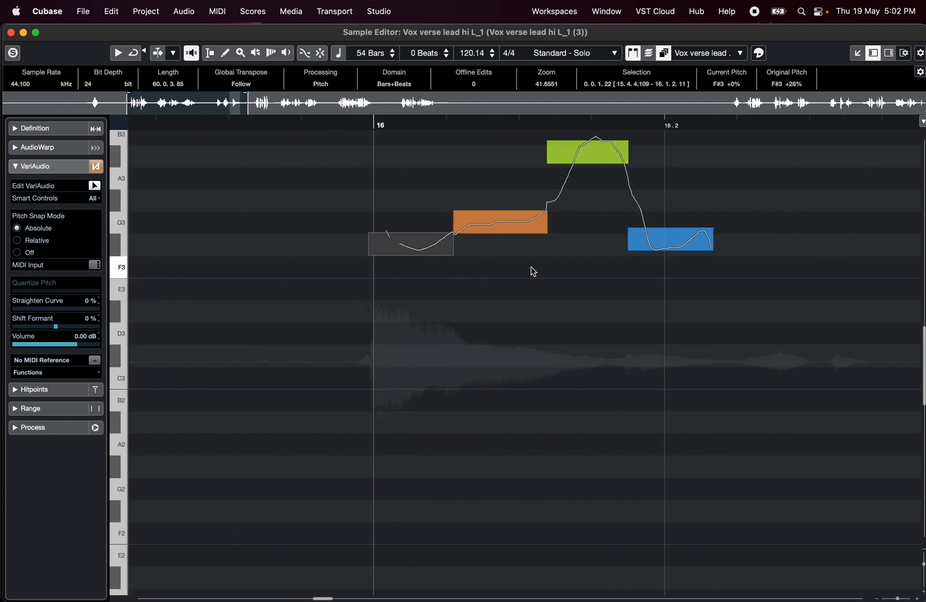
pyautogui.click(411, 243)
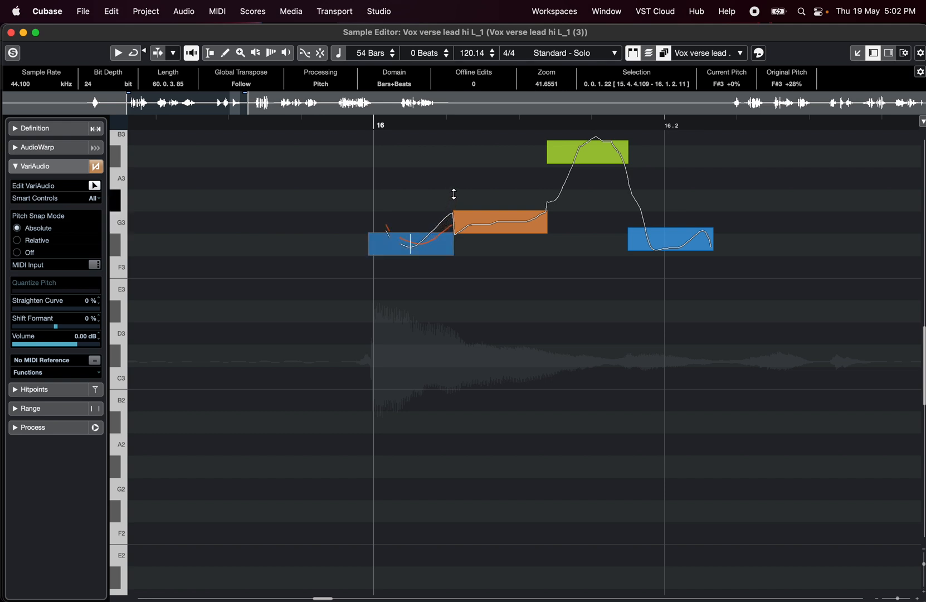
pyautogui.click(410, 239)
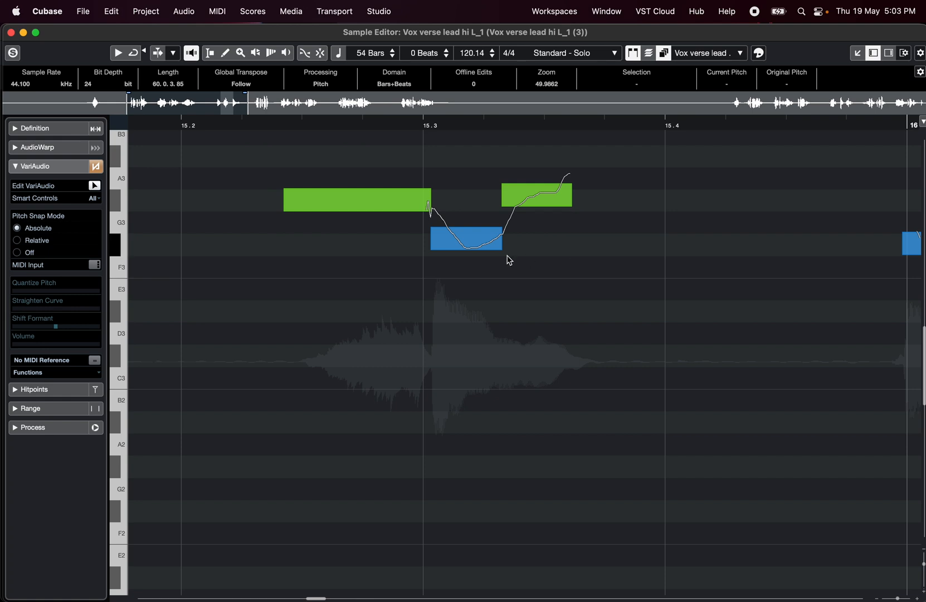
# Delete the long segment before beat 15.3, then straighten the rising G#3 note and lower it slightly.
pyautogui.click(356, 199)
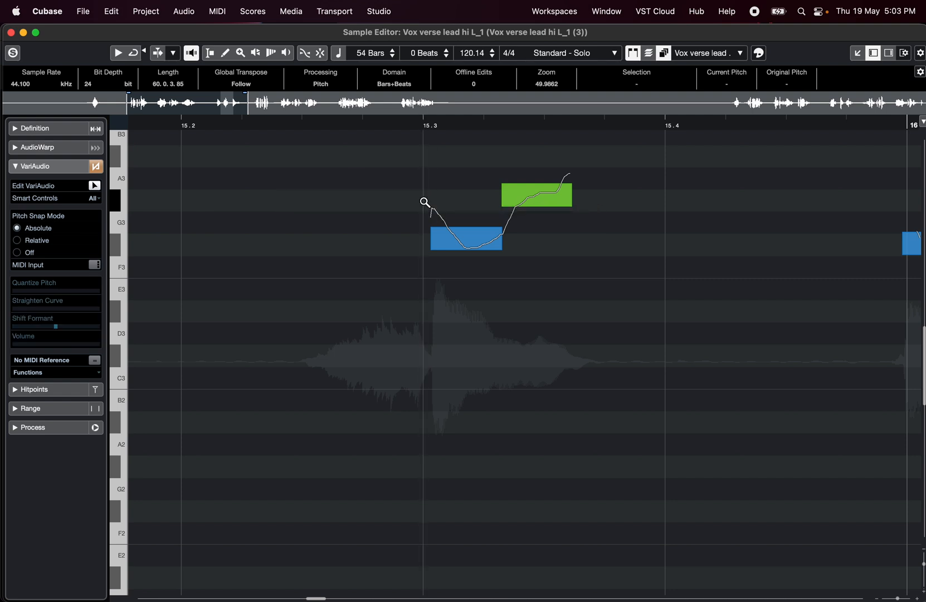
pyautogui.click(465, 239)
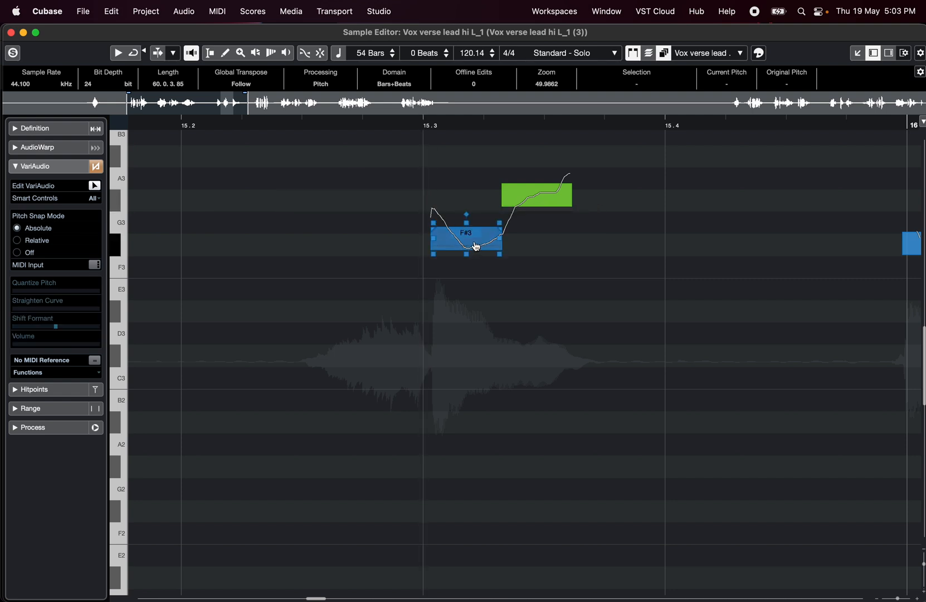
pyautogui.click(466, 233)
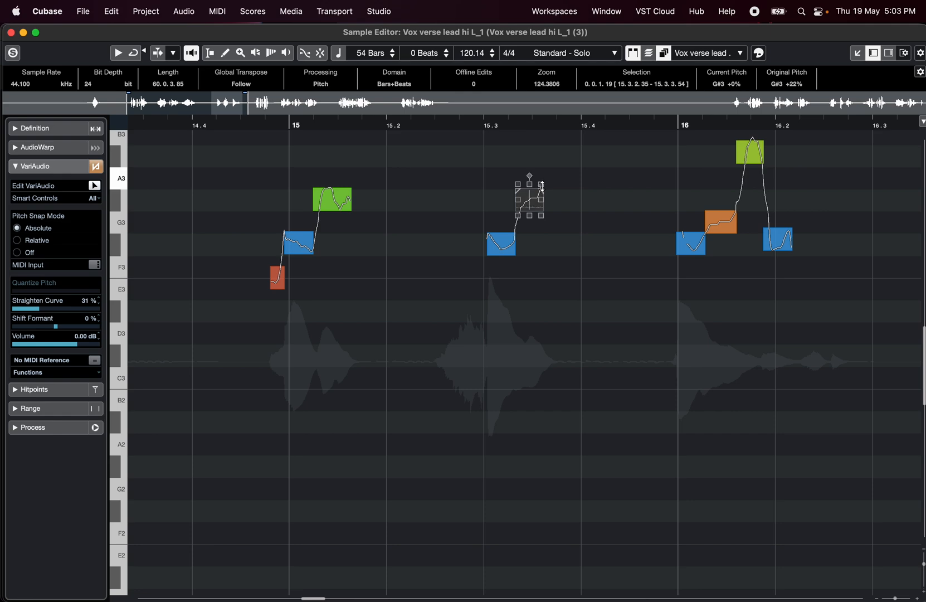
pyautogui.moveTo(529, 213); pyautogui.dragTo(528, 195)
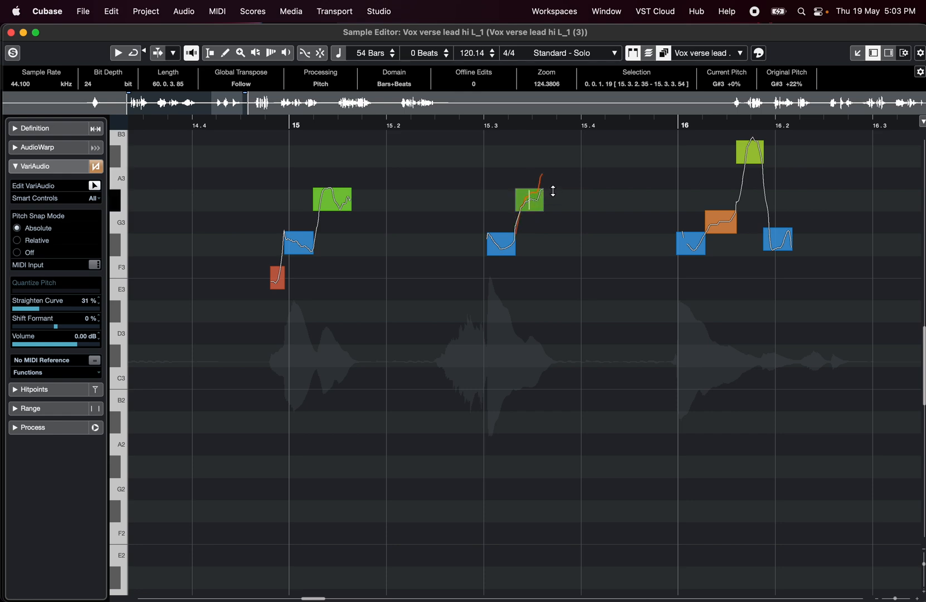
pyautogui.moveTo(529, 195); pyautogui.dragTo(529, 204)
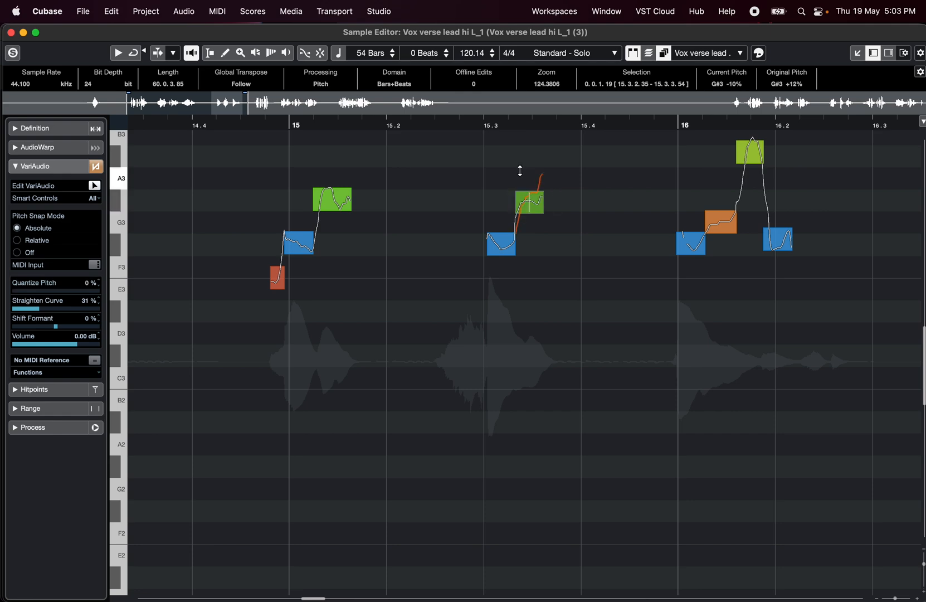